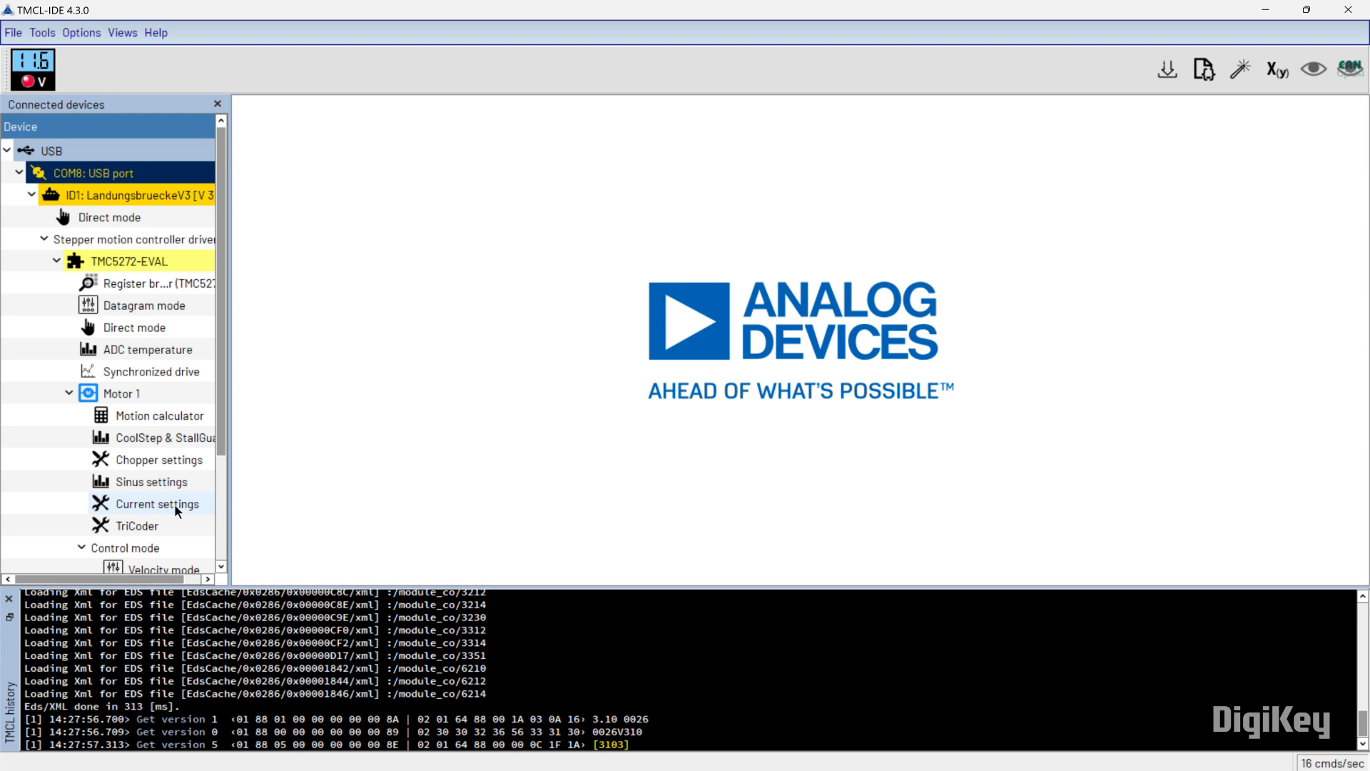
# Show Motor 1 current settings with 0.350 A RMS target current and 20k reference resistor.
pyautogui.doubleClick(155, 504)
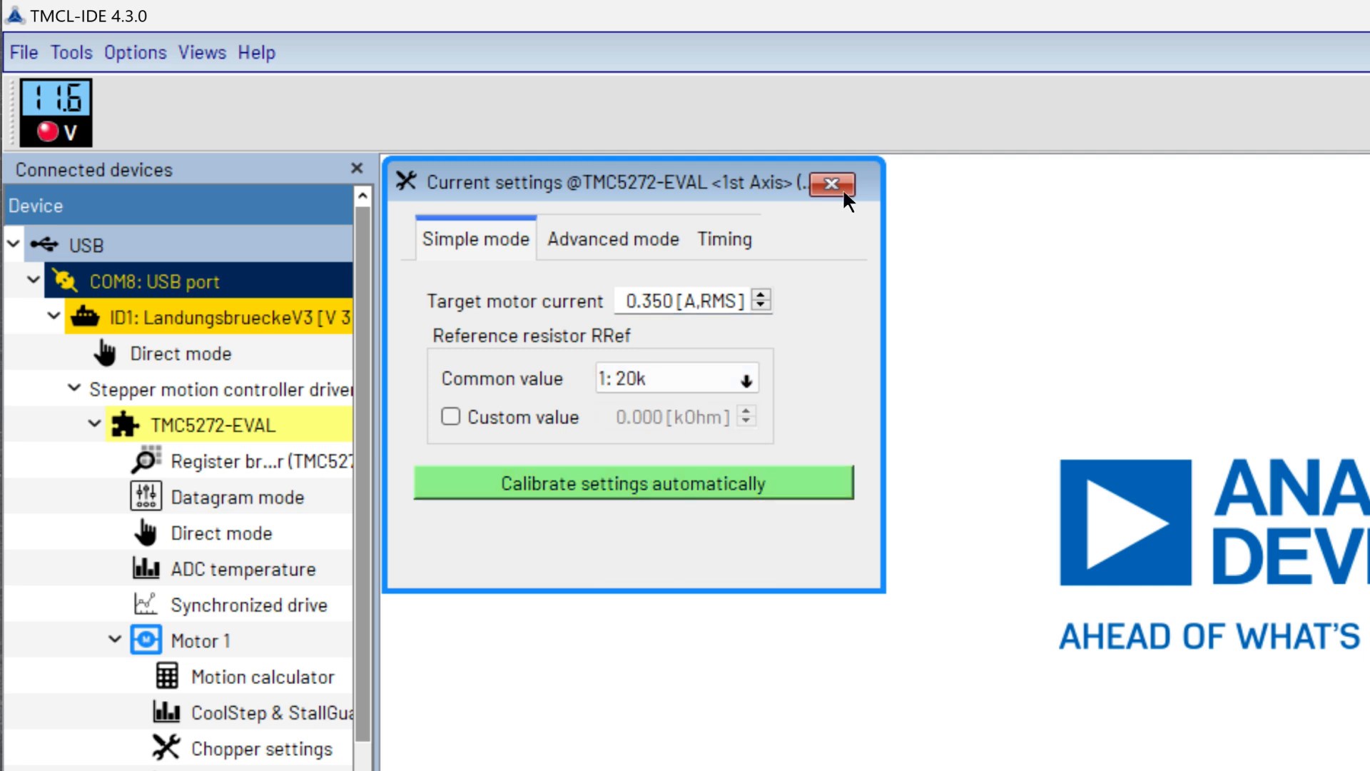
# Dismiss the current settings so Velocity mode and its velocity graph can be shown.
pyautogui.click(831, 184)
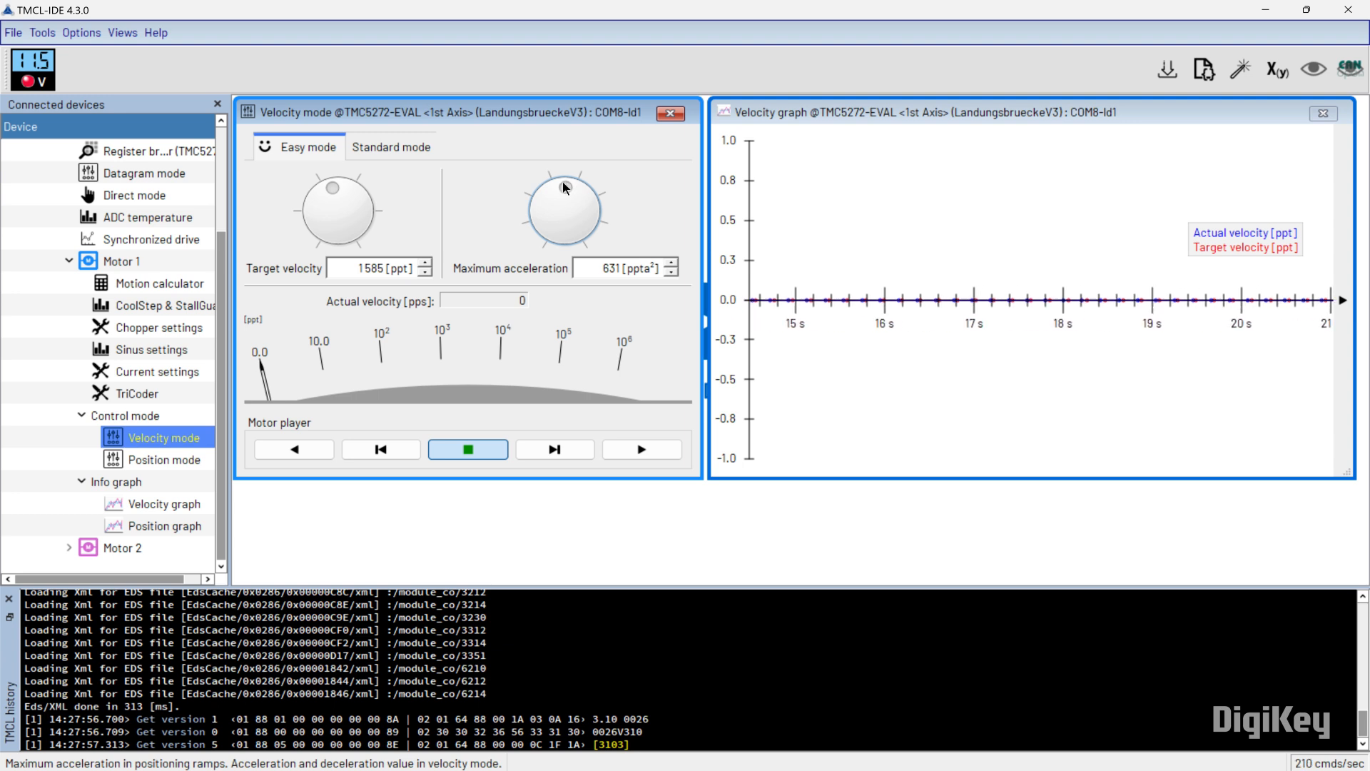
# Start the motor at 1585 pps, then raise its target velocity to 7943.
pyautogui.click(642, 448)
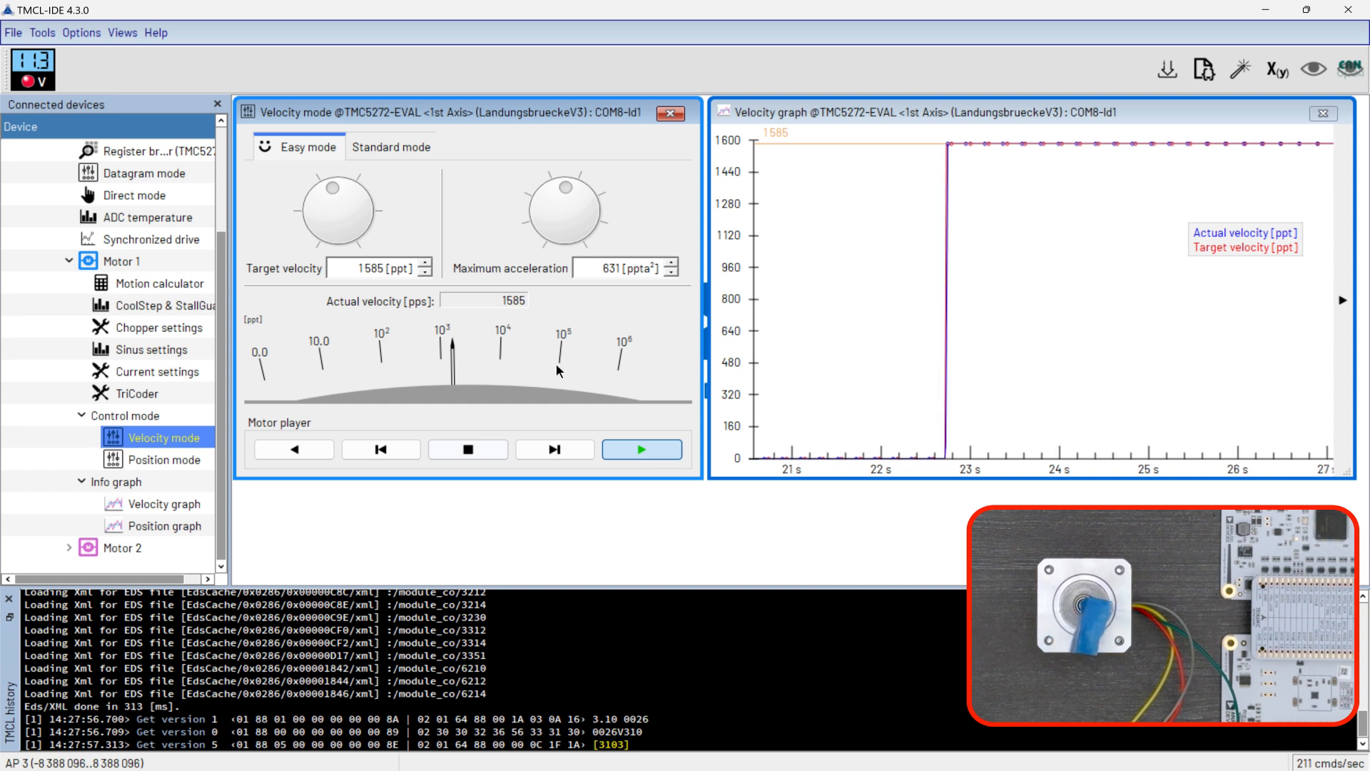
pyautogui.moveTo(337, 185); pyautogui.dragTo(350, 197)
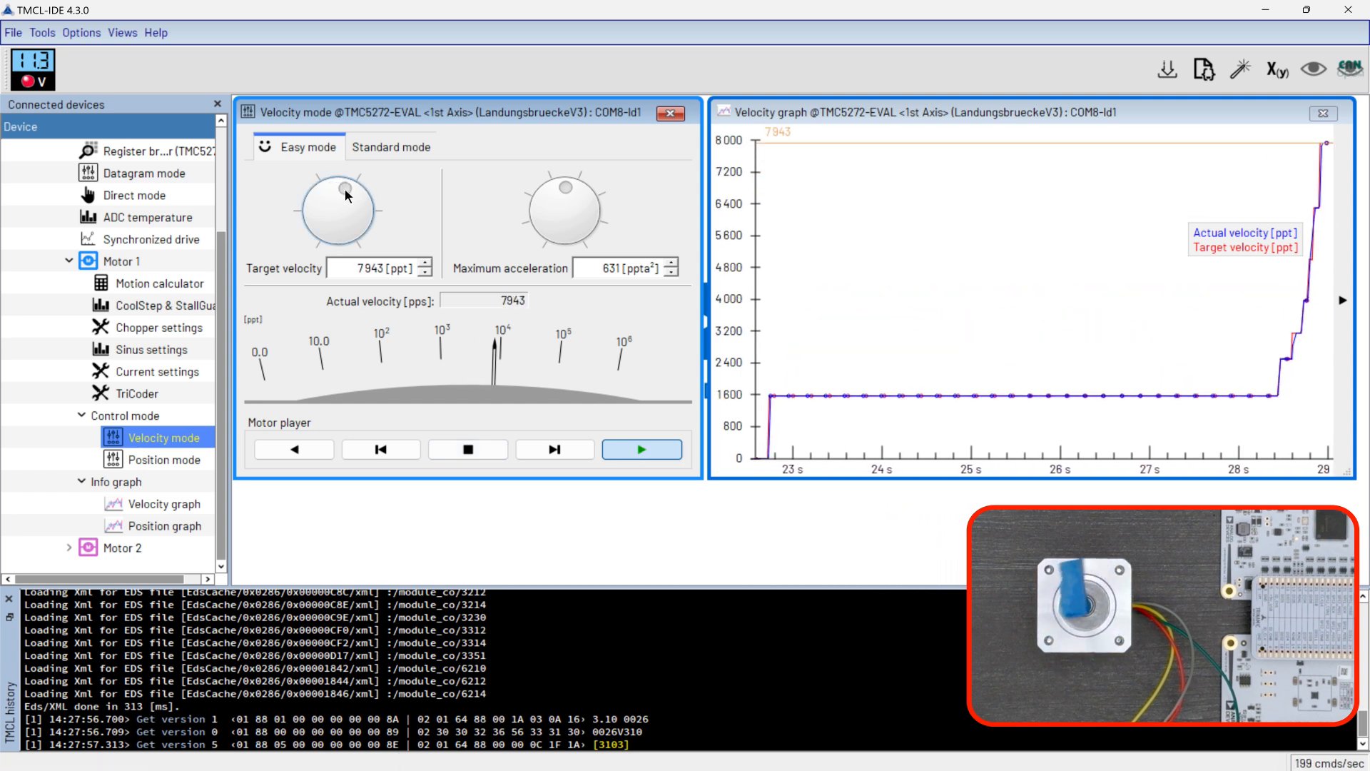